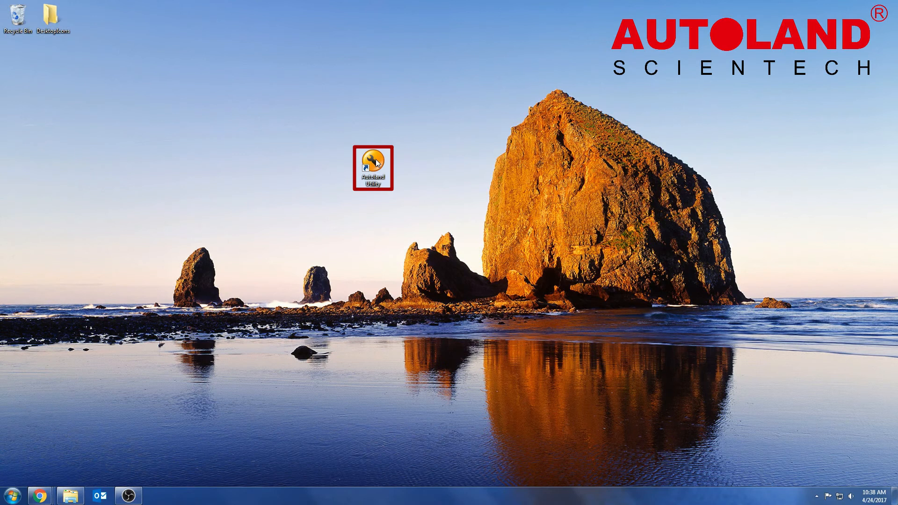
- Launch Autoland Utility and start File Manager so the connected scanner is detected as Device EXIST
{"action": "double_click", "coordinate": [374, 168]}
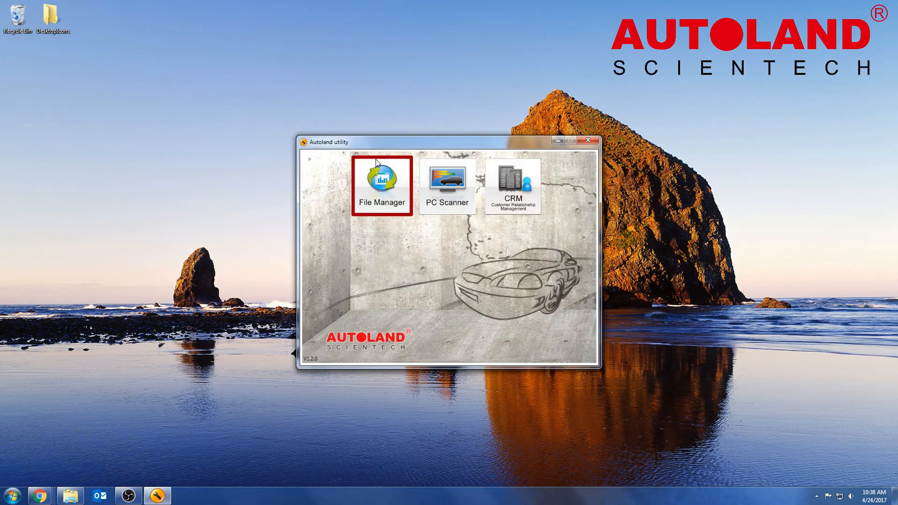
{"action": "mouse_move", "coordinate": [339, 202]}
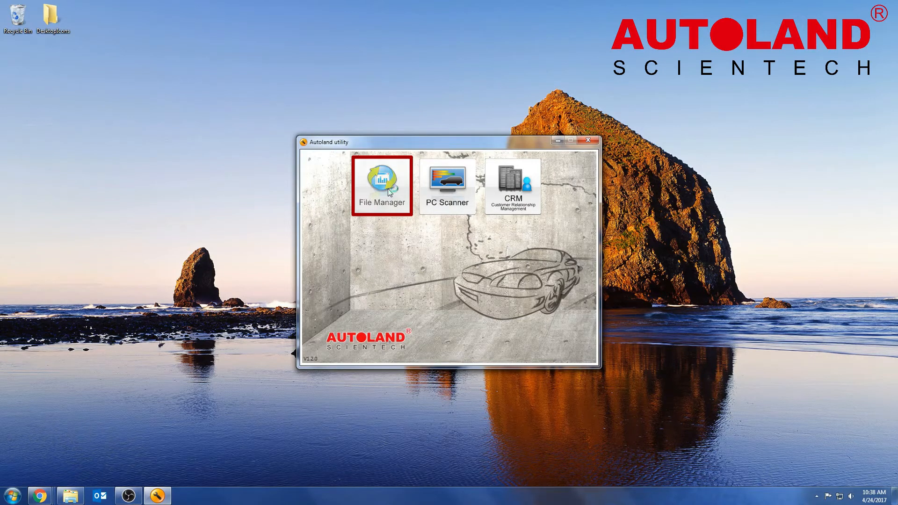
{"action": "left_click", "coordinate": [382, 184]}
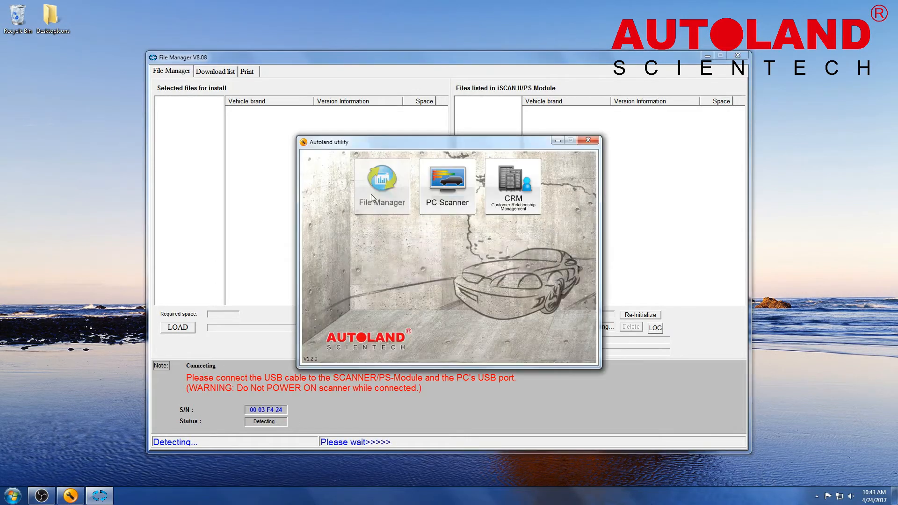
{"action": "left_click", "coordinate": [381, 184]}
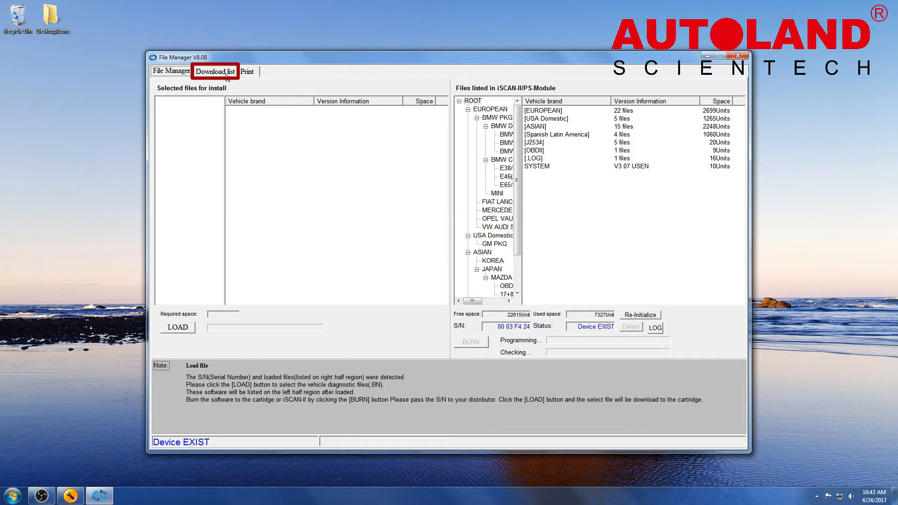
- Submit a New order in the Download list for PSM serial number 0003F424 and confirm with Yes
{"action": "left_click", "coordinate": [215, 71]}
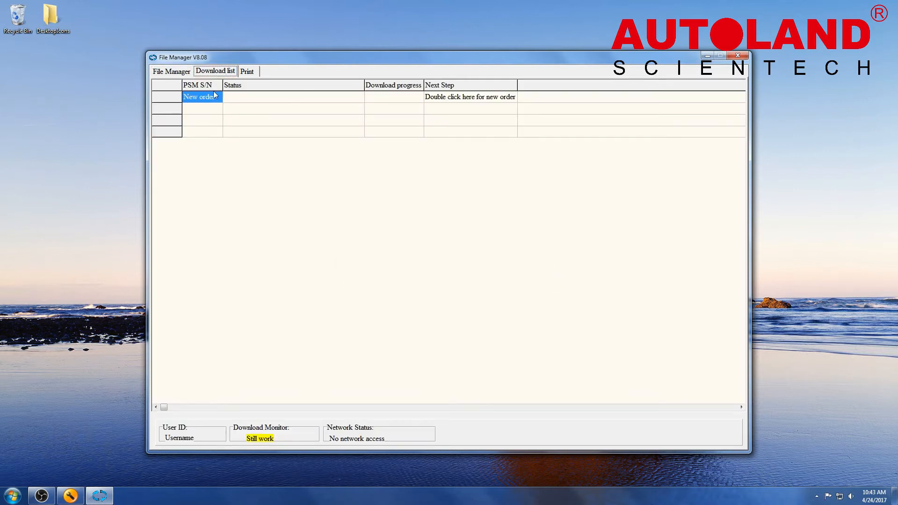
{"action": "double_click", "coordinate": [202, 96]}
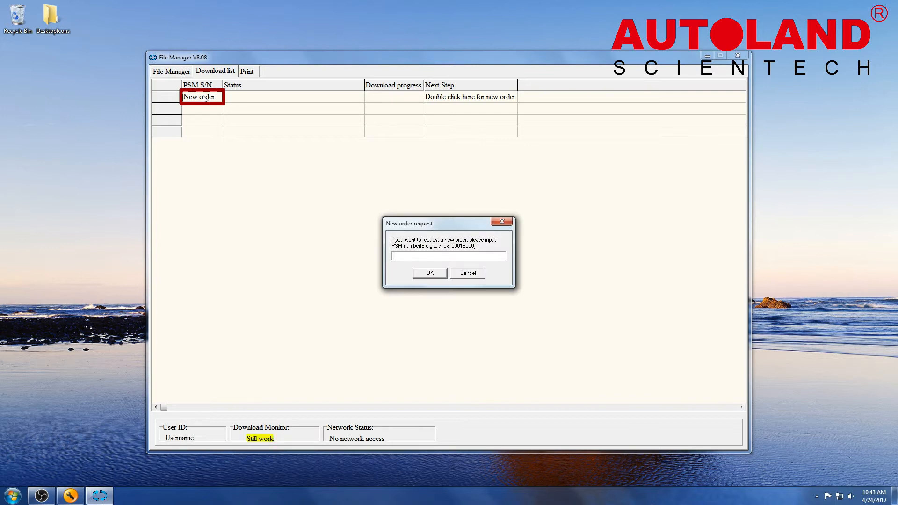
{"action": "mouse_move", "coordinate": [364, 237]}
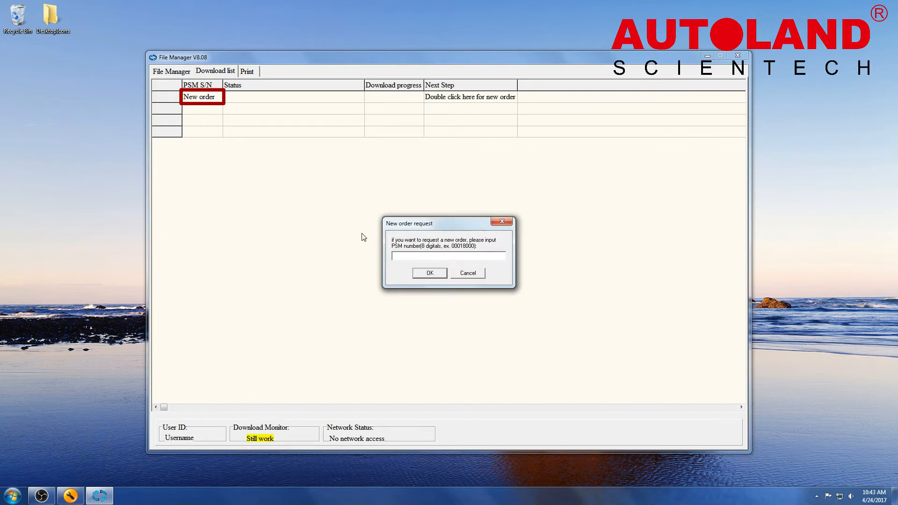
{"action": "type", "text": "SERIAL NUMBER"}
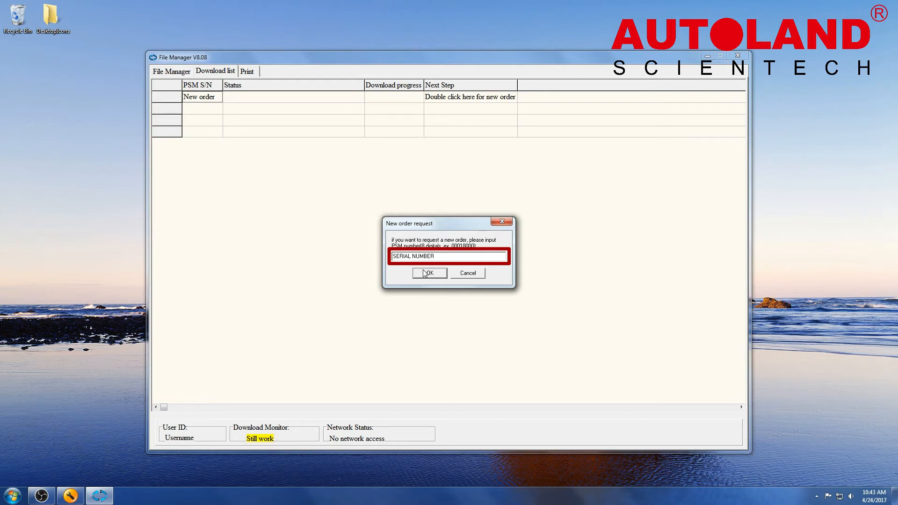
{"action": "left_click", "coordinate": [428, 272]}
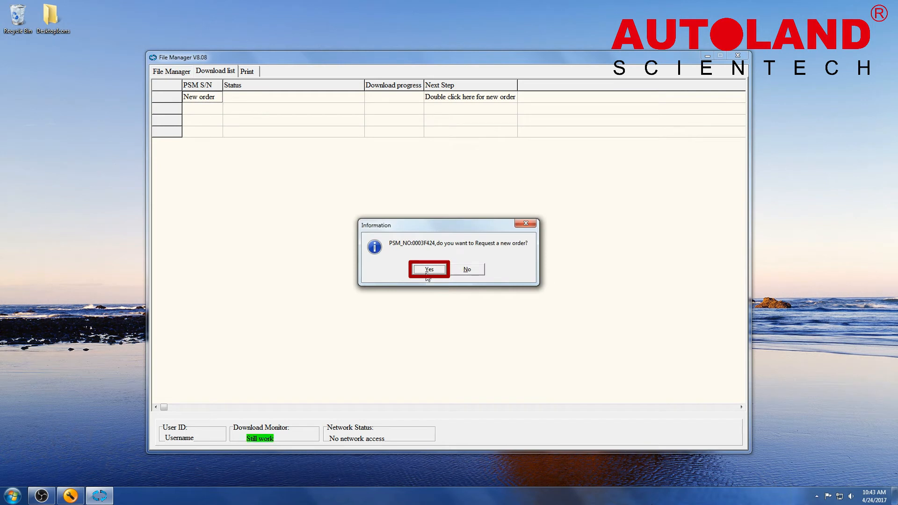
{"action": "left_click", "coordinate": [428, 269]}
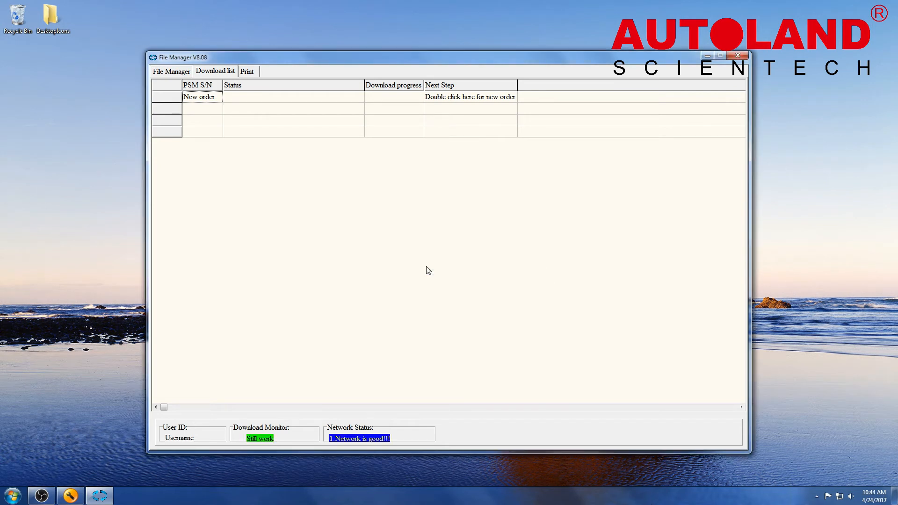
- Let the 0003F424 download reach 52/52 (100%) and start Program from the Next Step column
{"action": "double_click", "coordinate": [469, 97]}
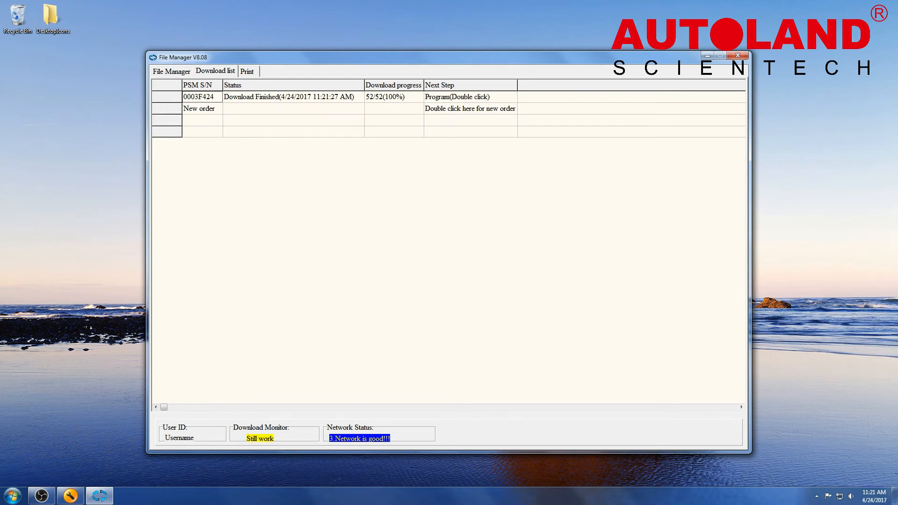
{"action": "left_click", "coordinate": [470, 97]}
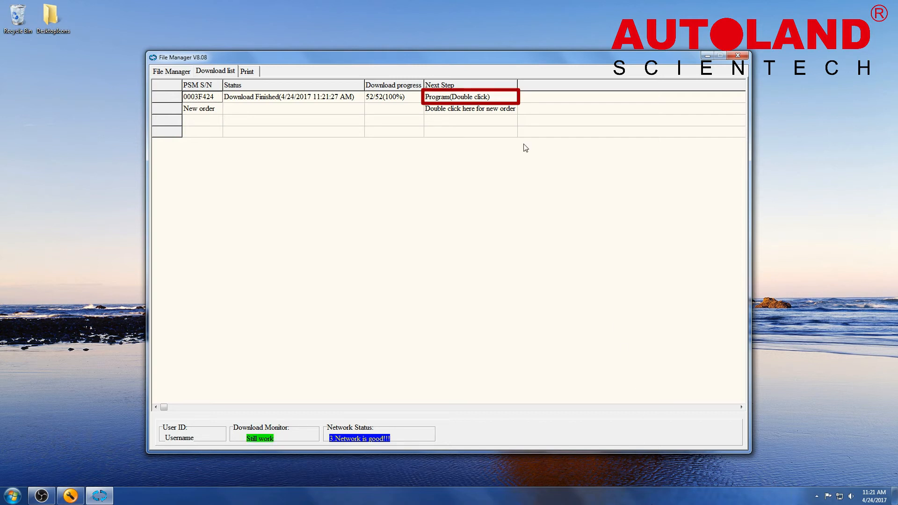
{"action": "double_click", "coordinate": [470, 96]}
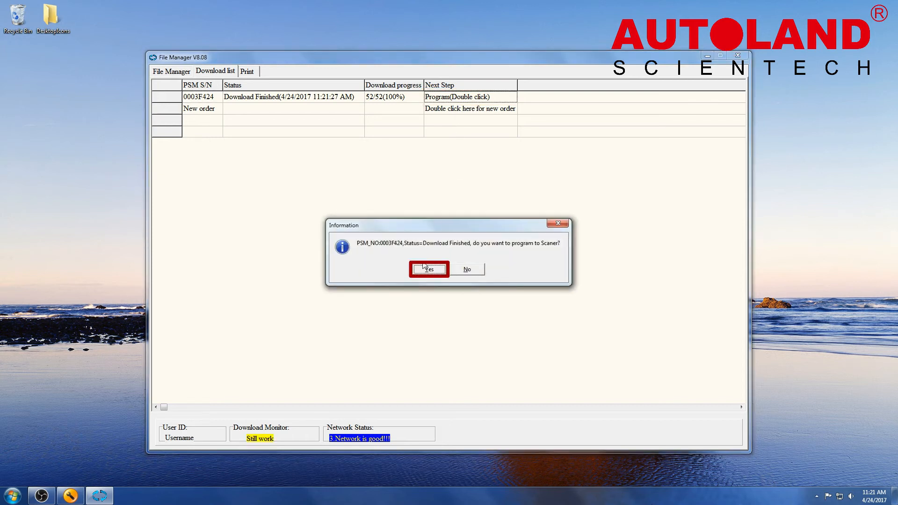
- Confirm programming to the scanner and acknowledge the Program OK! message when finished
{"action": "left_click", "coordinate": [428, 269]}
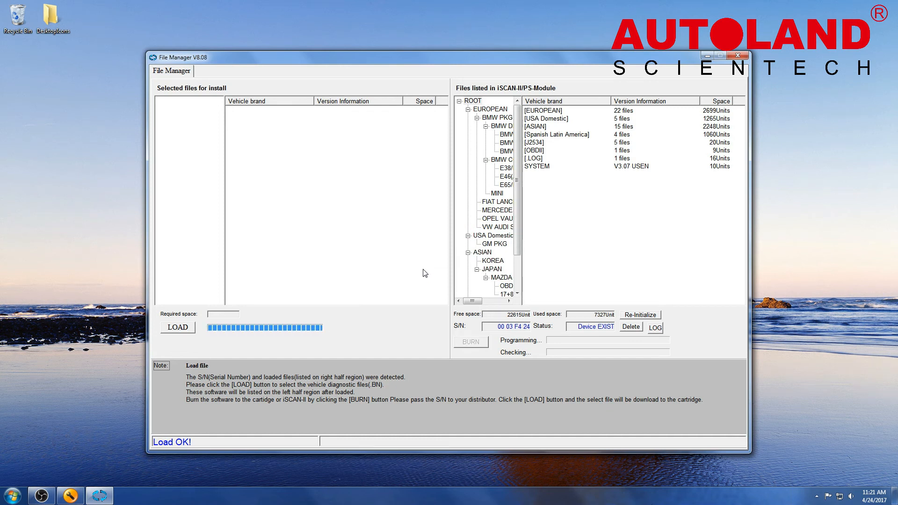
{"action": "mouse_move", "coordinate": [422, 382]}
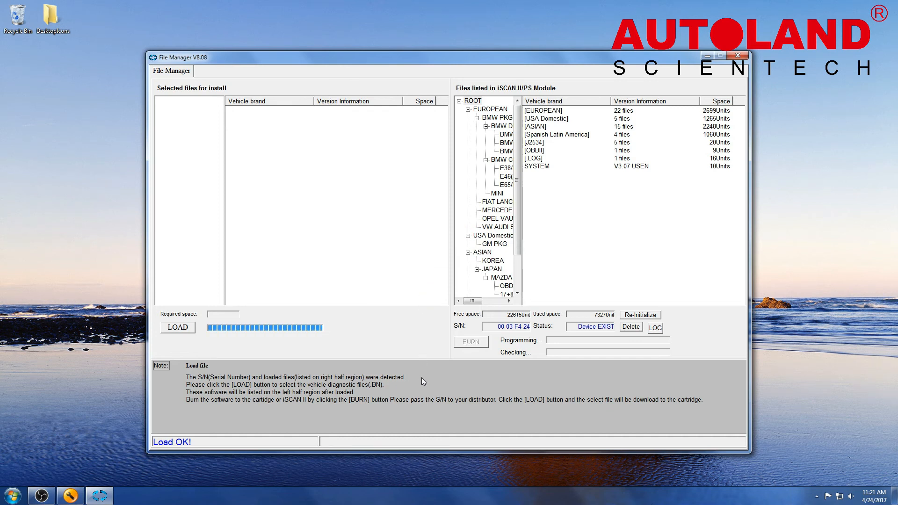
{"action": "mouse_move", "coordinate": [421, 382]}
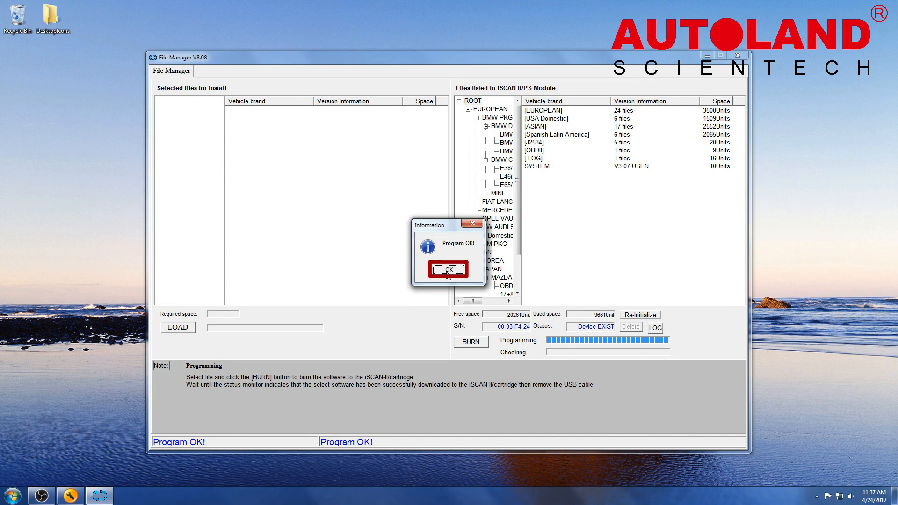
{"action": "left_click", "coordinate": [448, 269]}
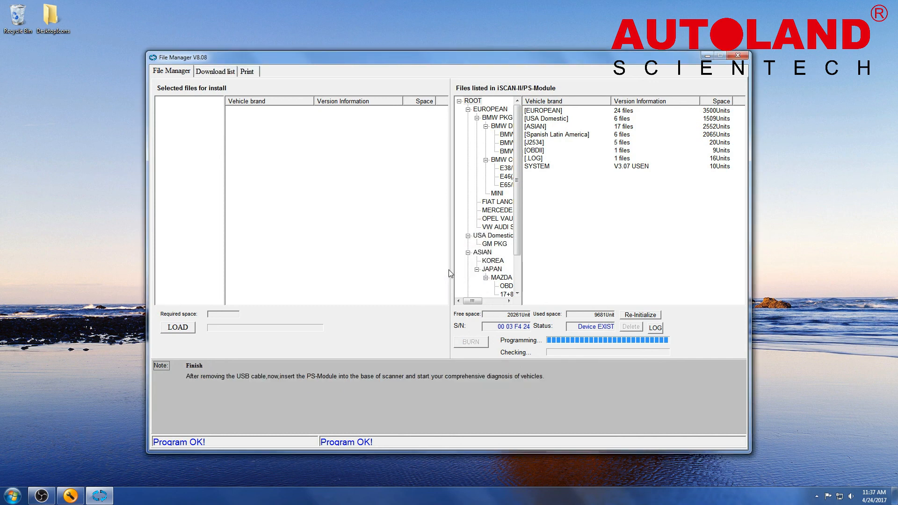